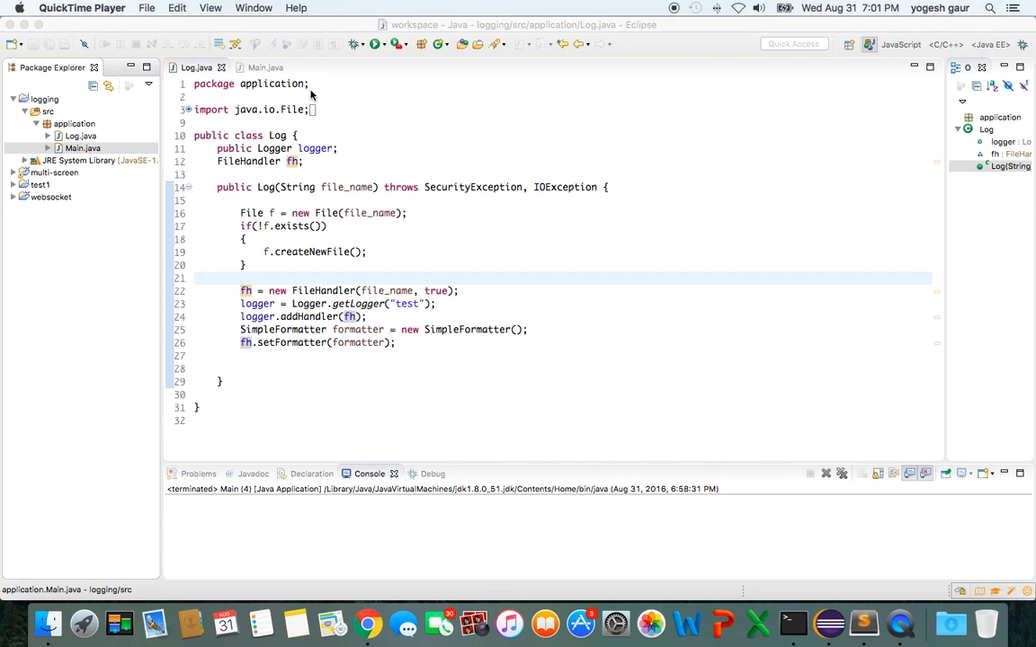
mouse_move(279, 81)
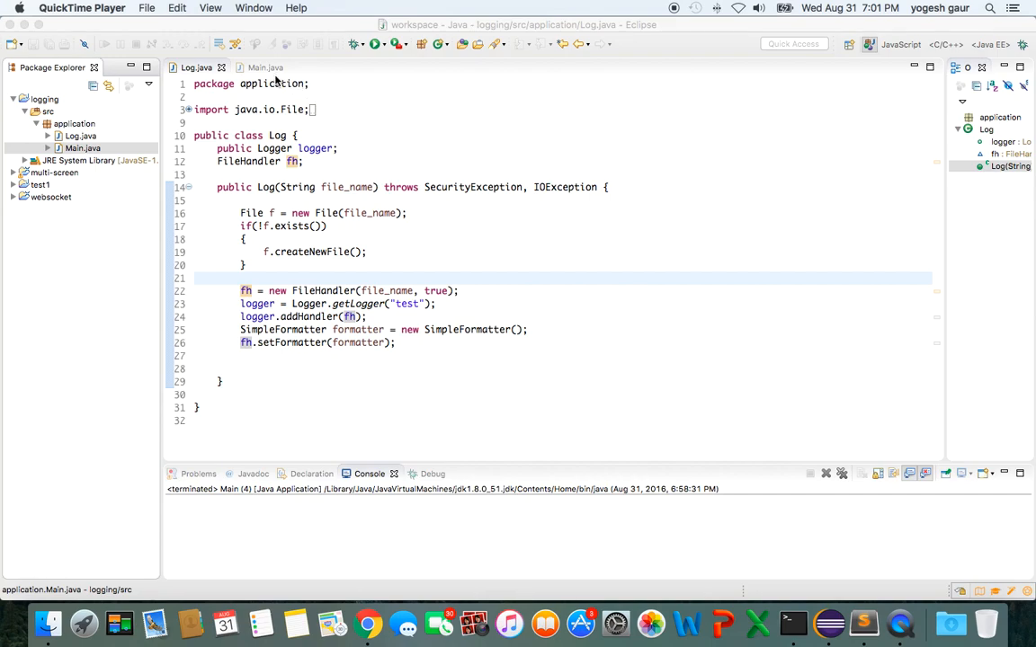
Switch the editor from the Log class to Main.java
click(264, 68)
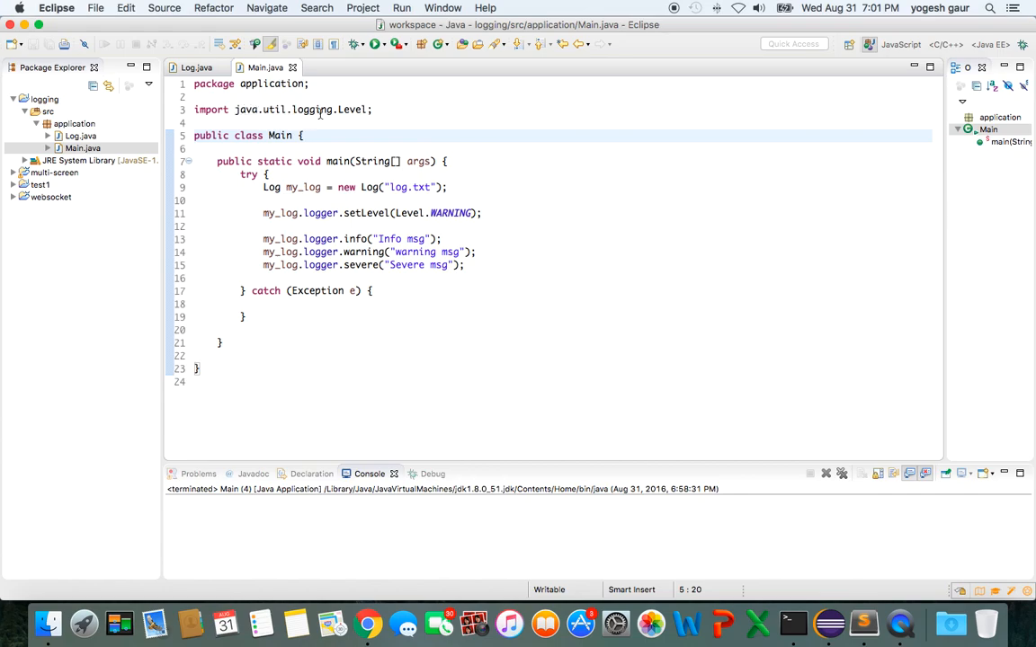
mouse_move(315, 109)
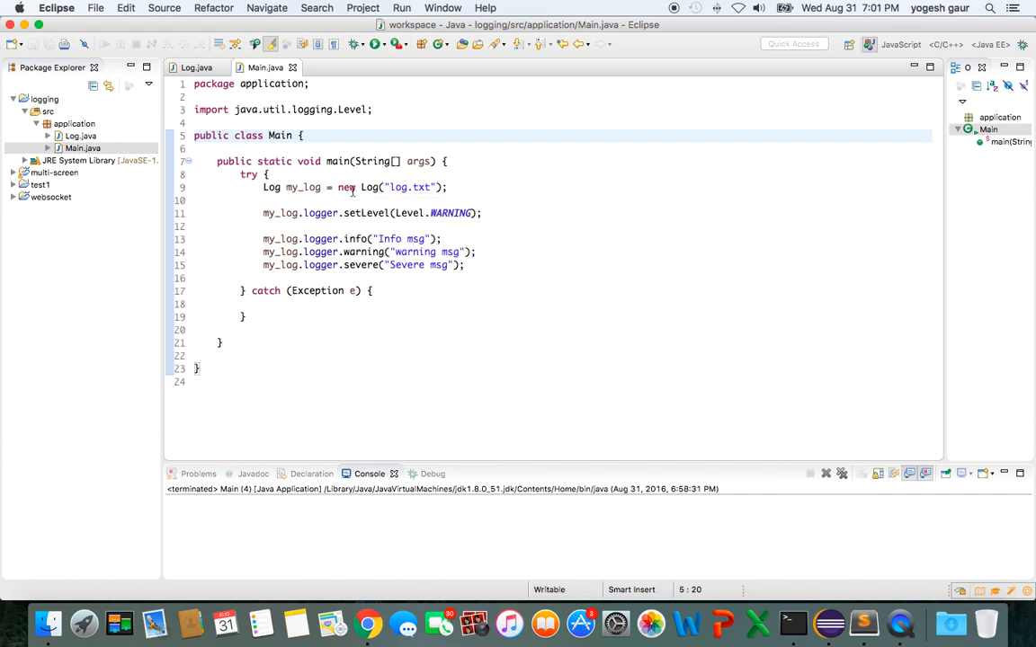
mouse_move(369, 187)
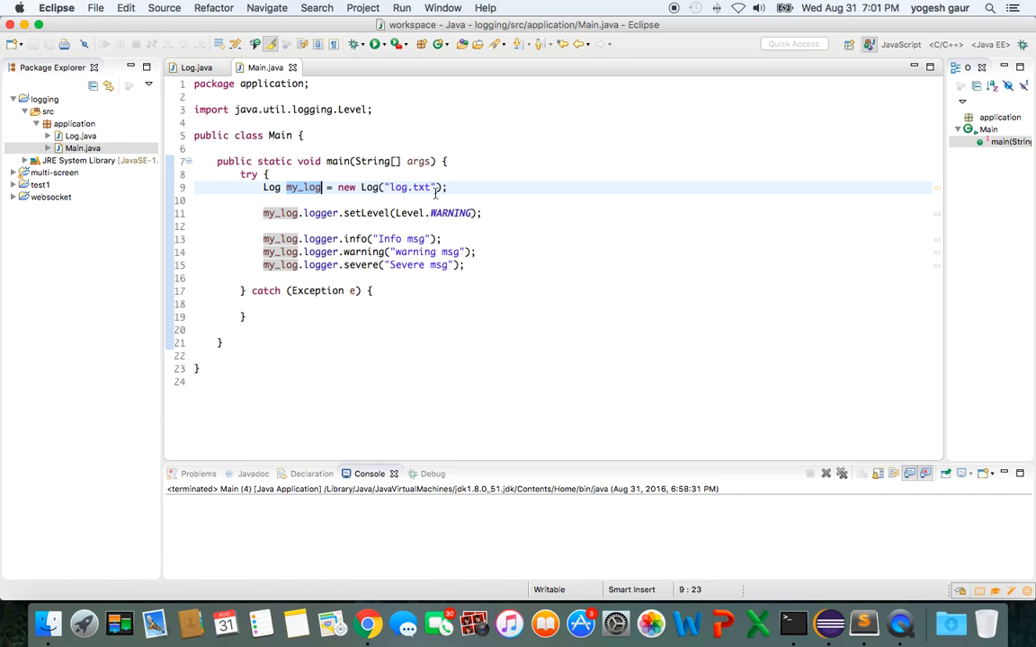
mouse_move(430, 190)
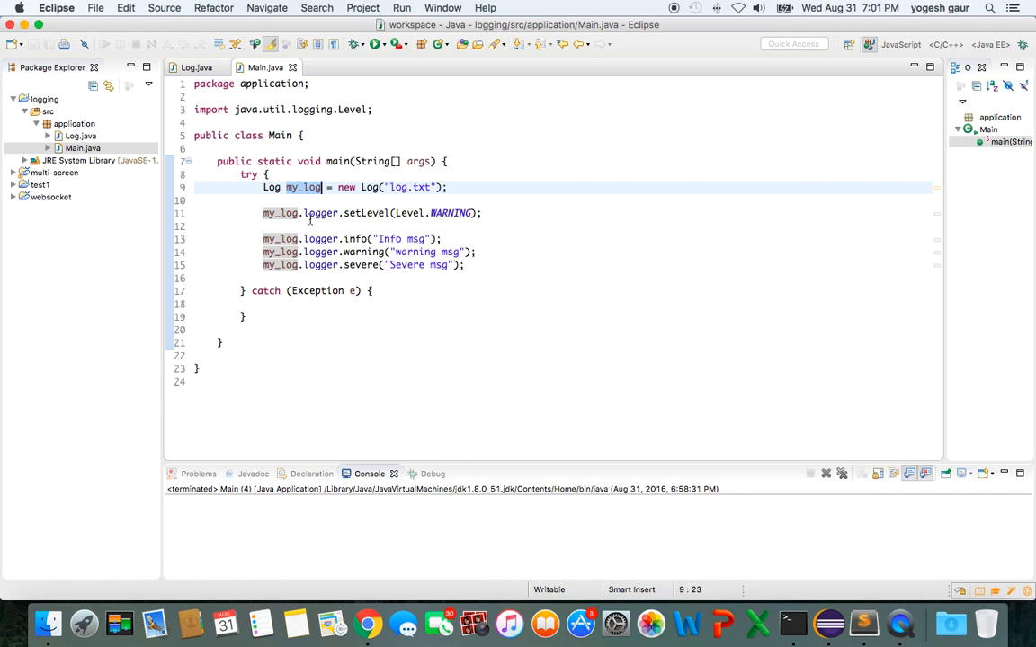
mouse_move(309, 219)
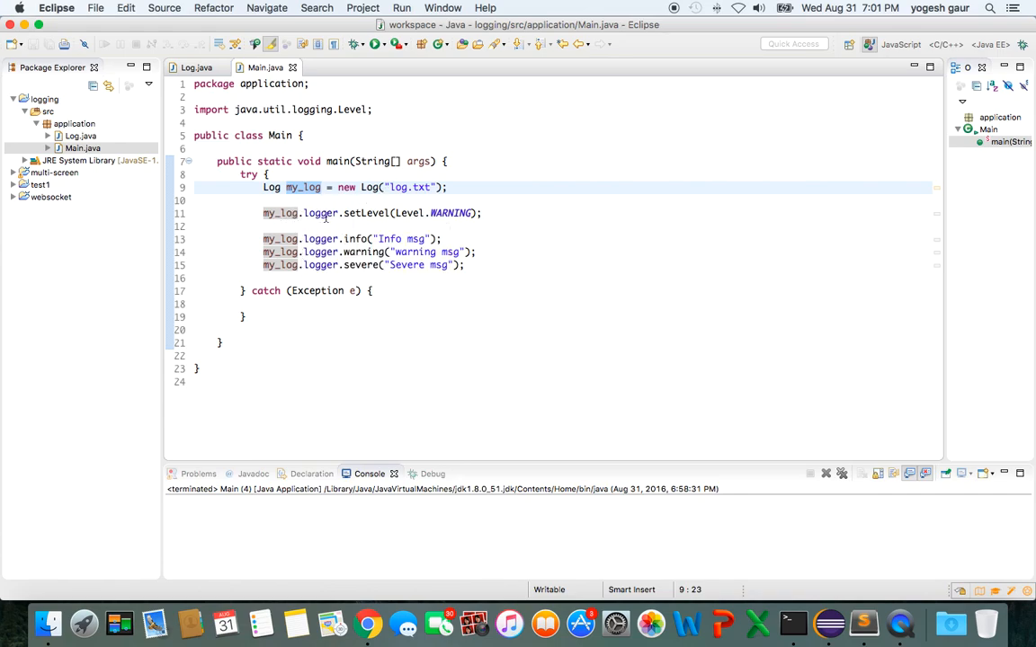
mouse_move(320, 212)
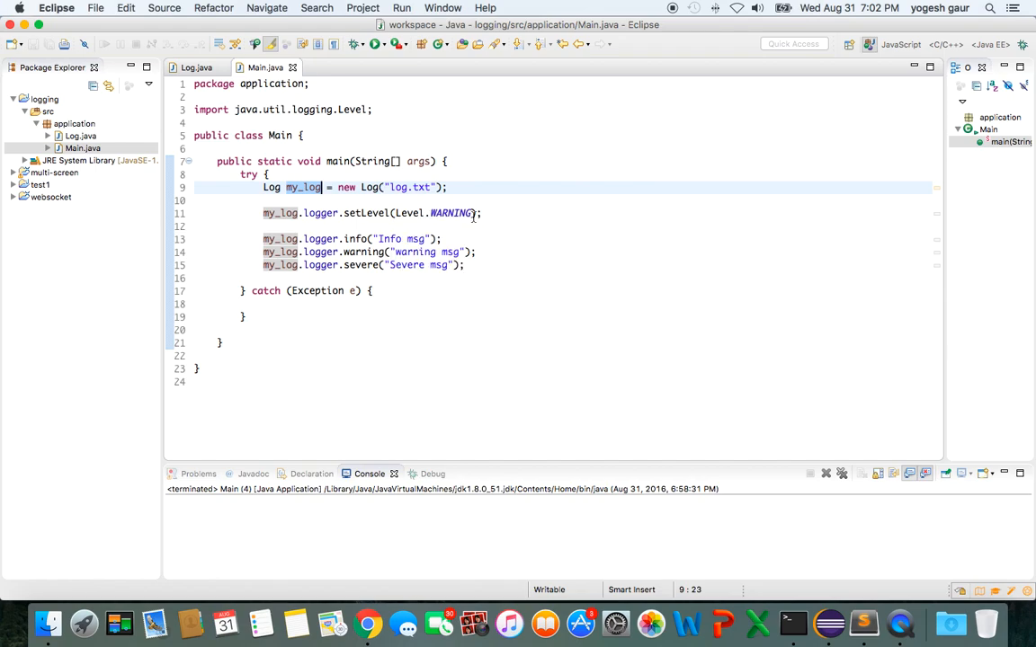
Retype Level.WARNING via autocomplete and run the Main program
click(474, 212)
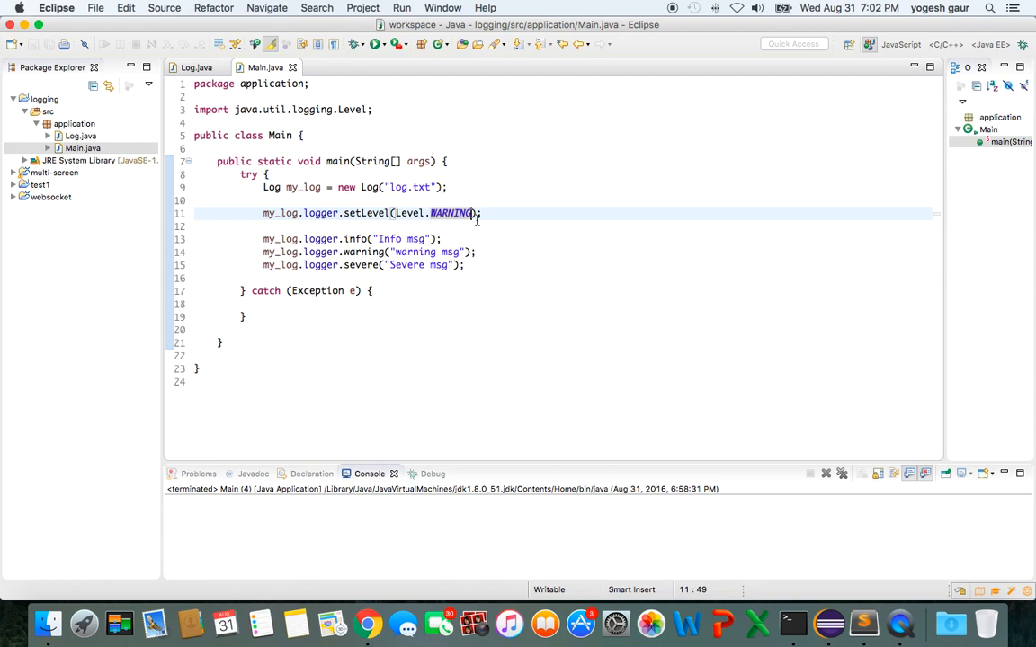
key(Backspace)
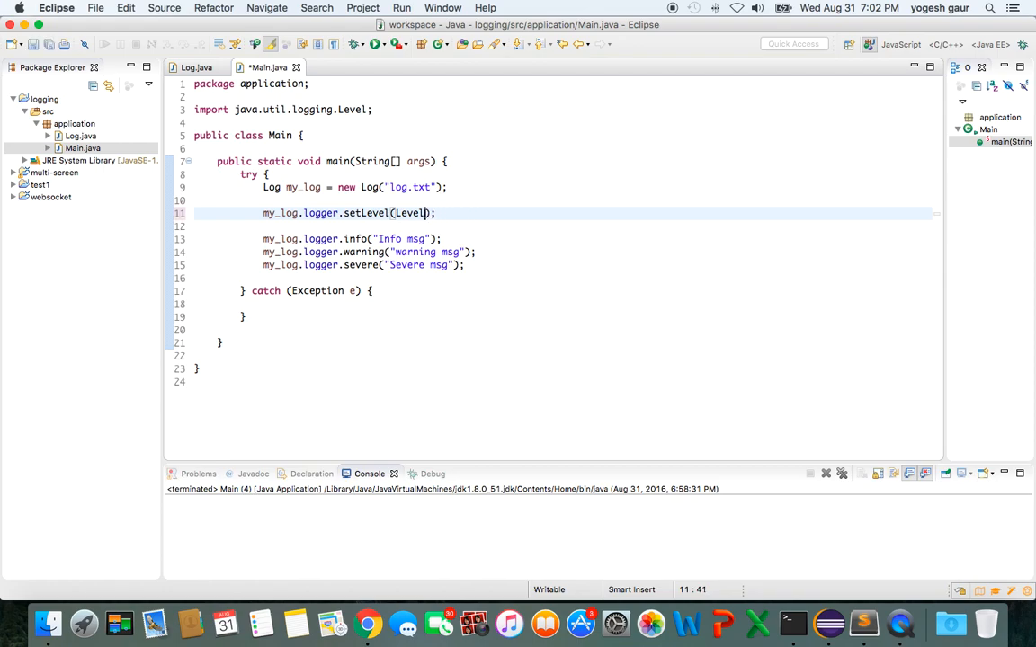
text(.WARNING)
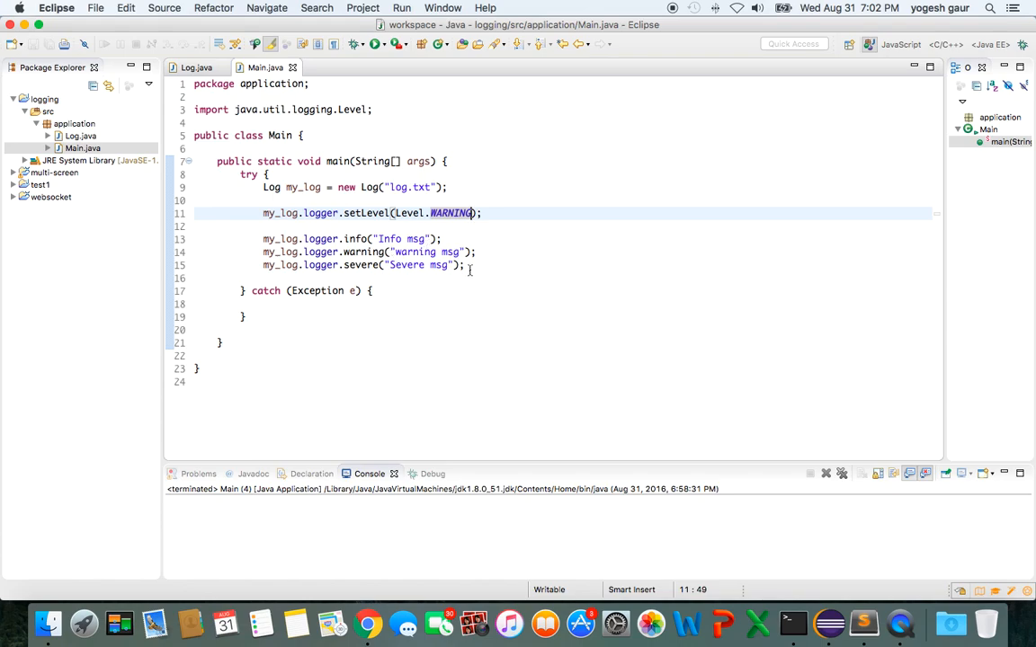
click(841, 475)
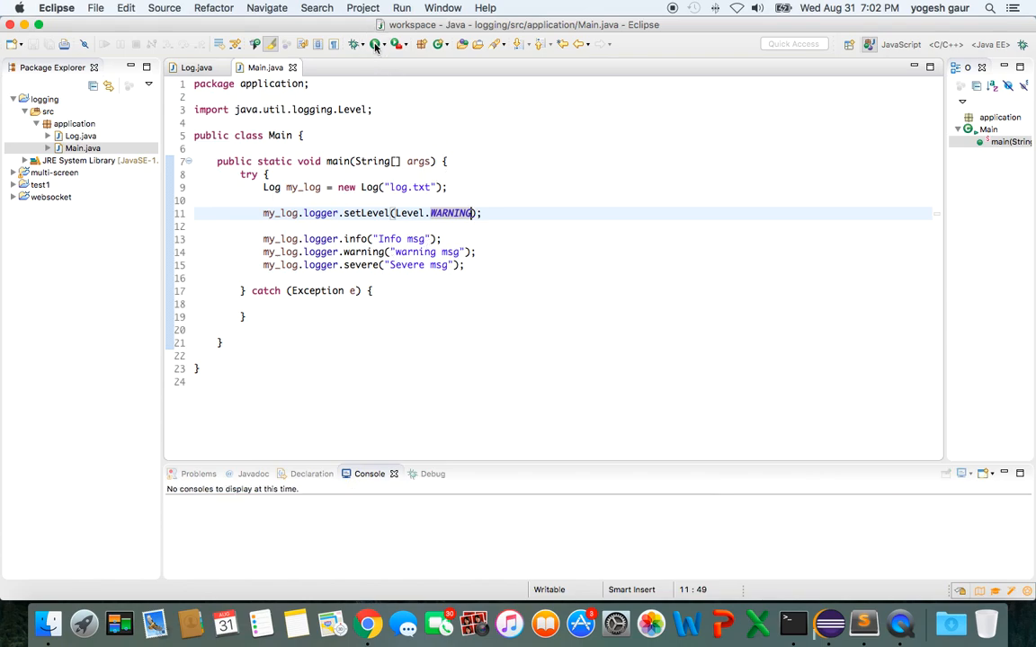
From the logging project folder, open log.txt with Sublime Text
click(374, 43)
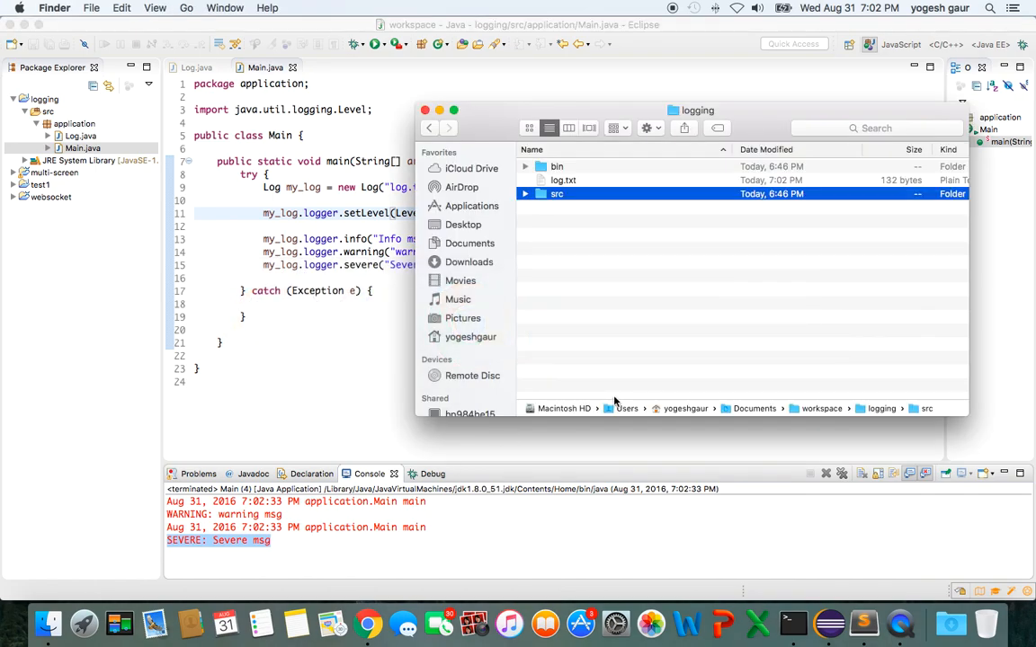
click(563, 180)
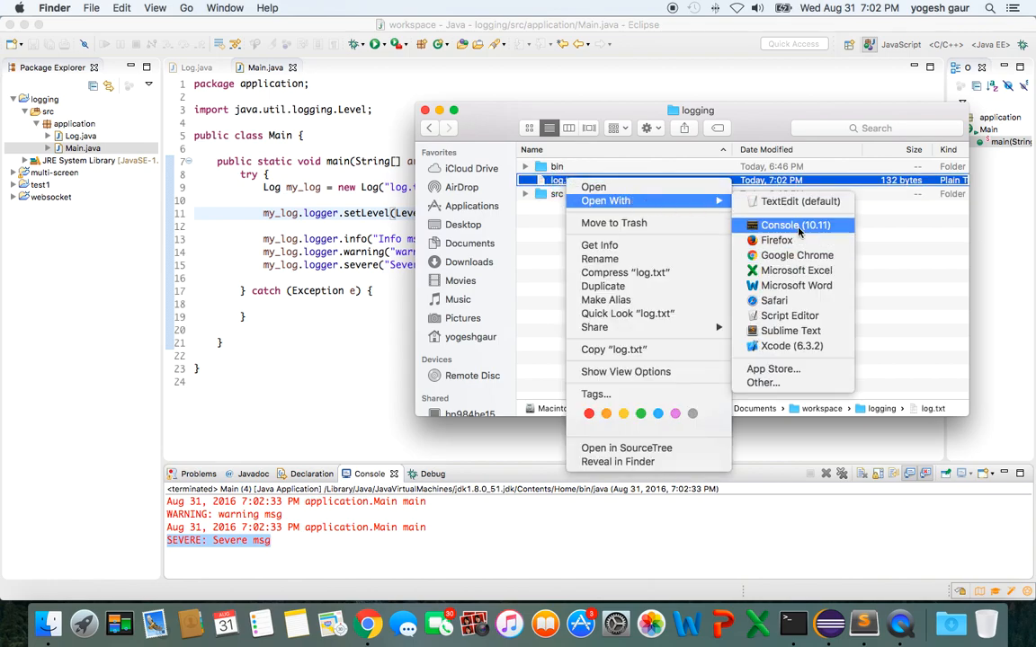
click(790, 331)
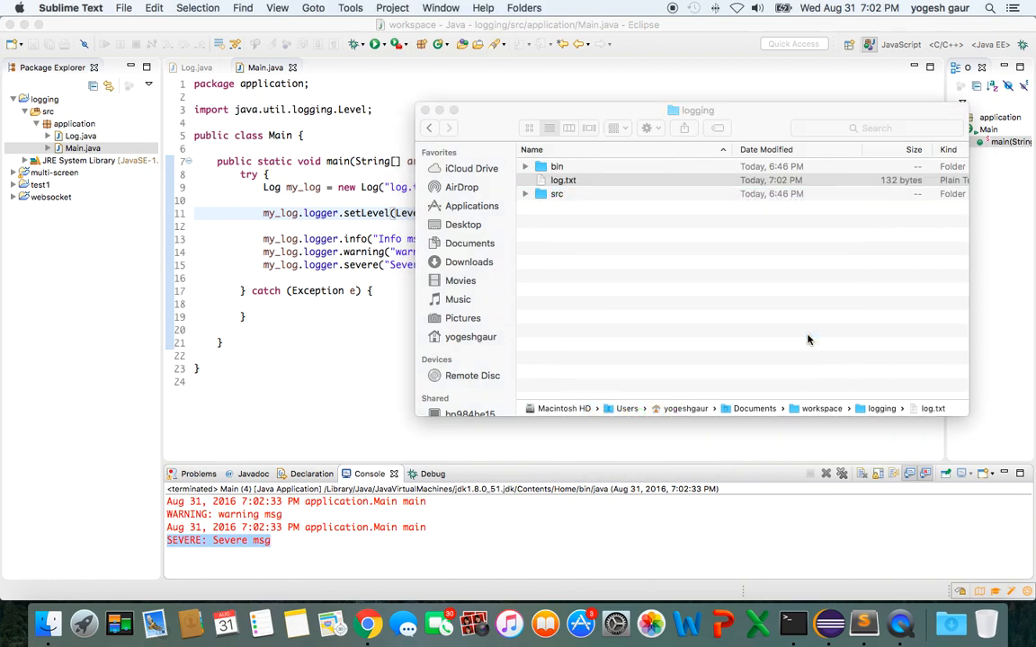
Review log.txt's appended warning and severe entries in Sublime Text, then return to Eclipse
double_click(563, 179)
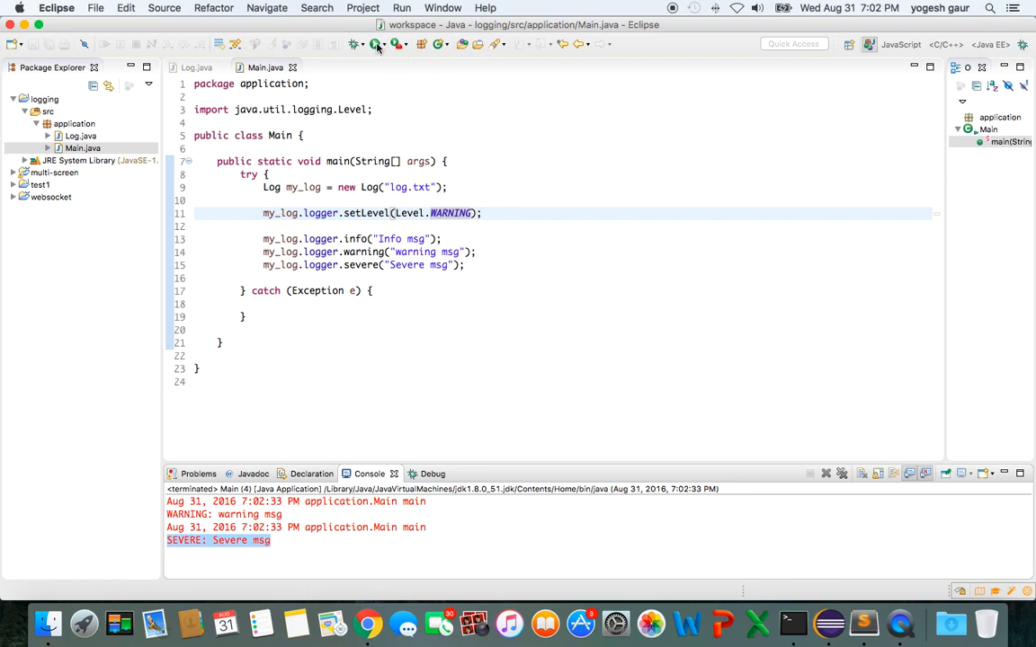
click(377, 43)
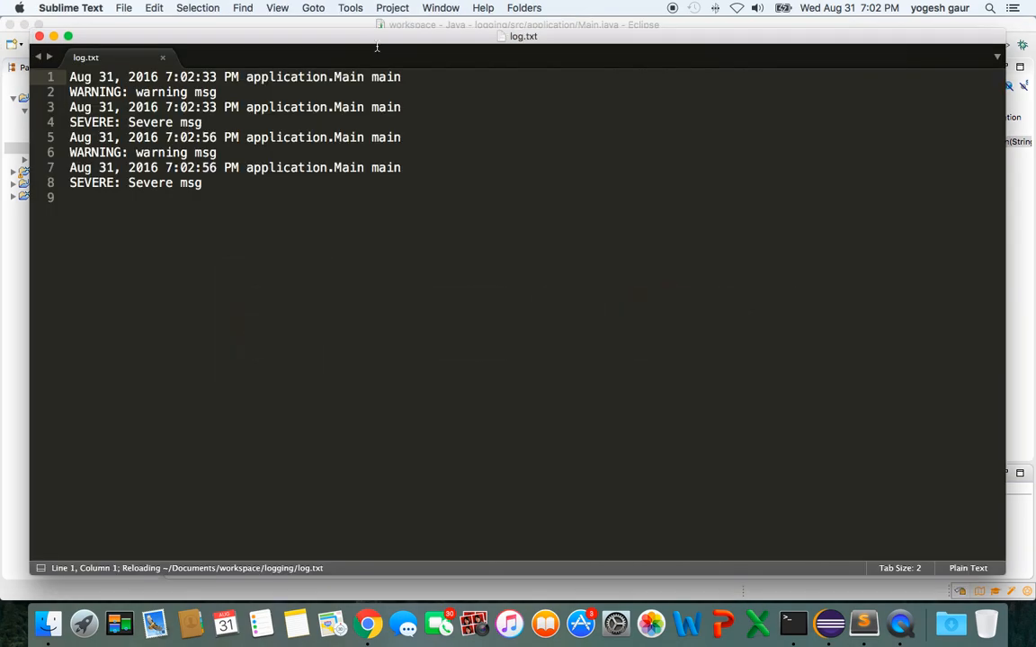
click(72, 137)
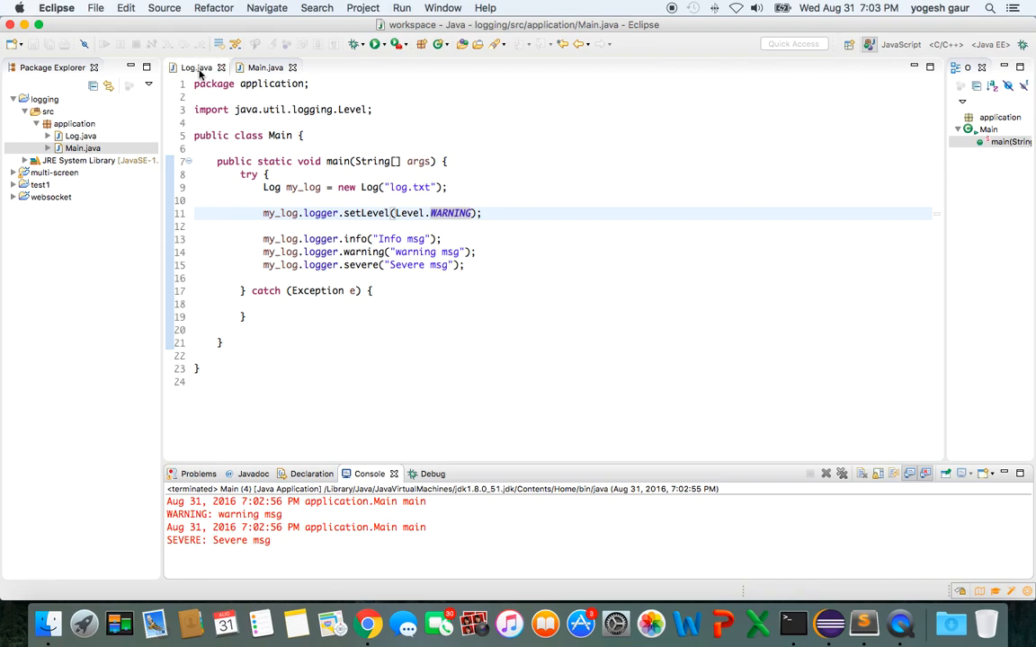
Show Log.java and select the block that creates log.txt when missing
click(196, 69)
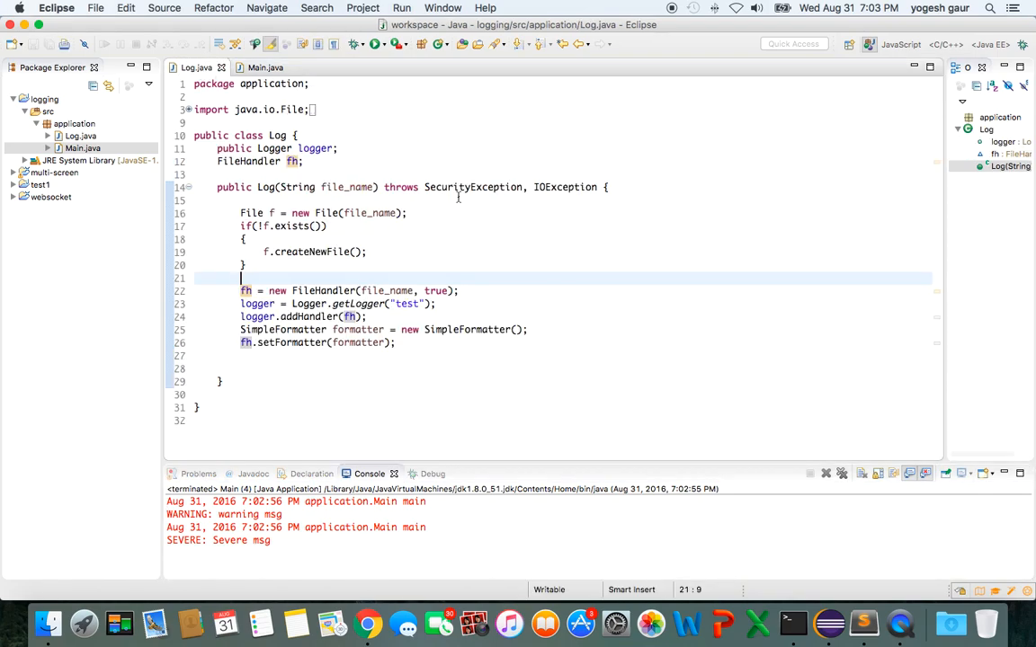
click(367, 252)
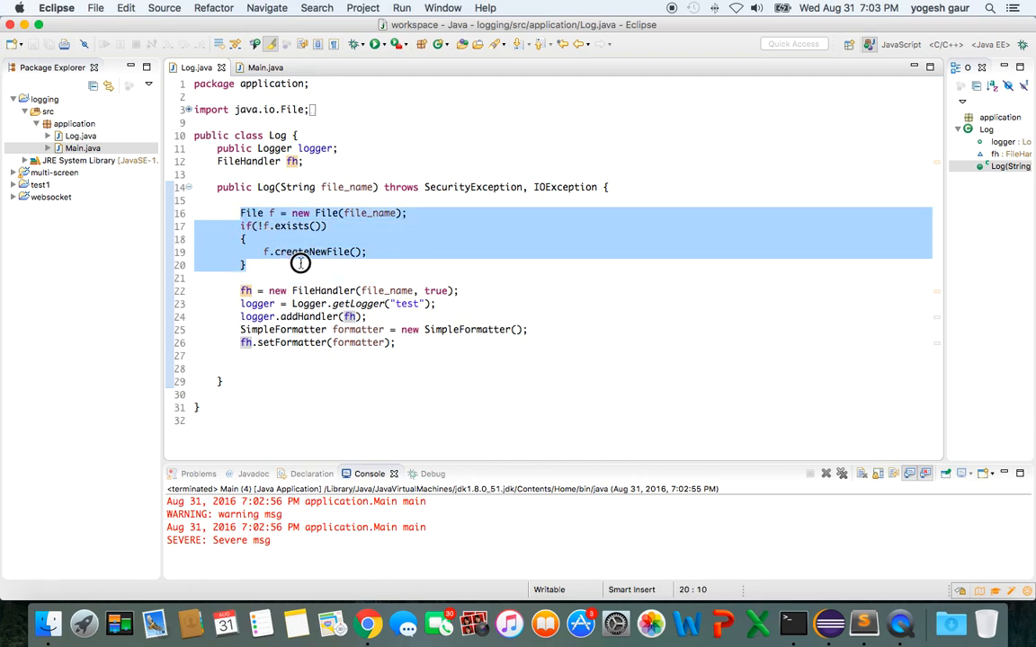
mouse_move(374, 212)
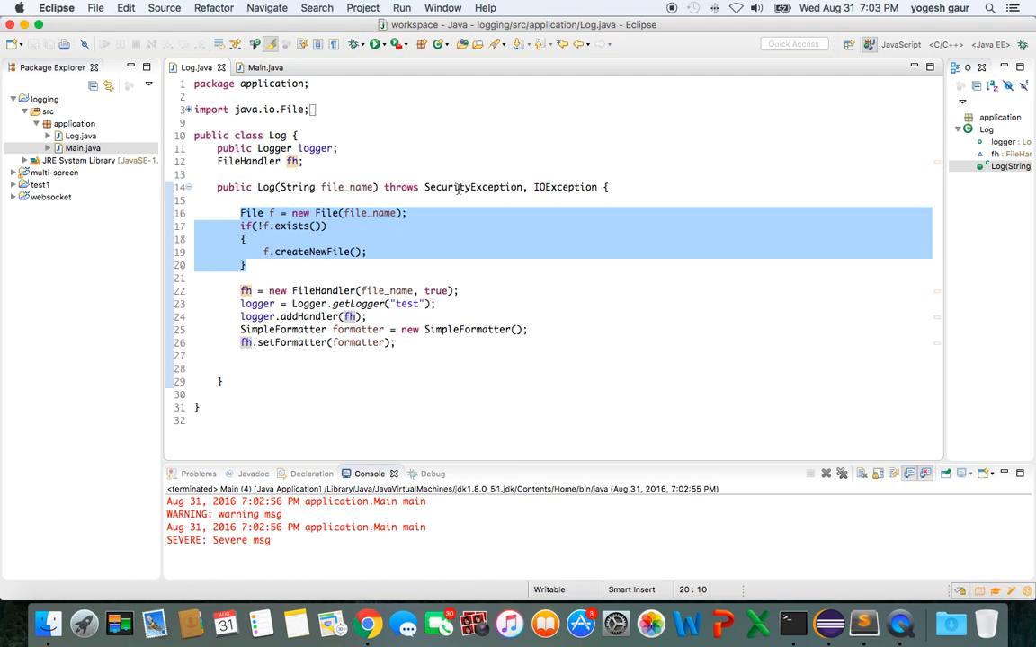
mouse_move(564, 187)
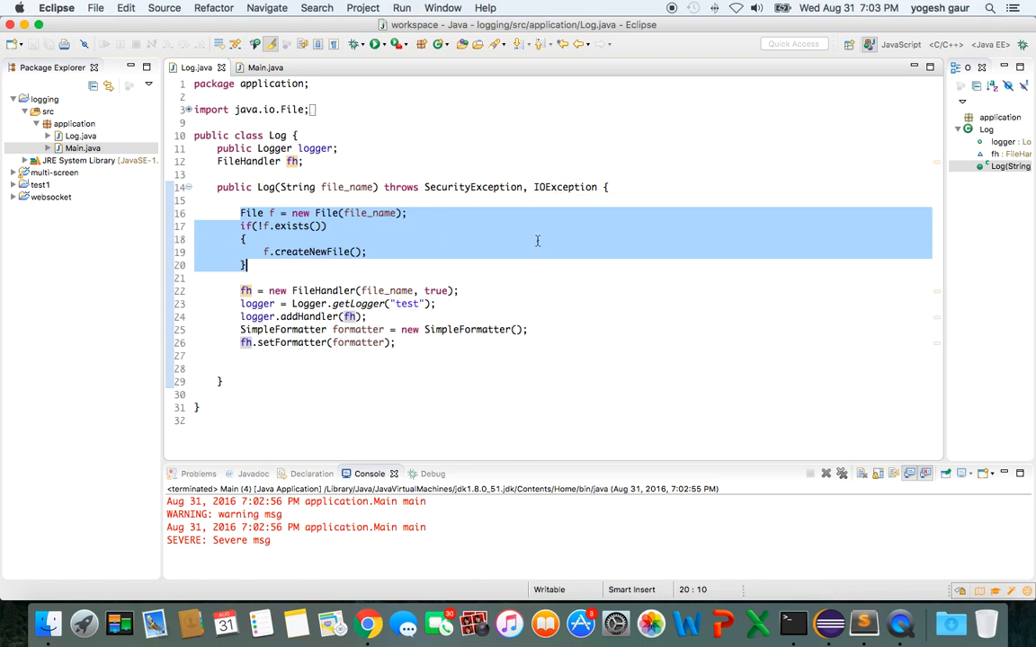
mouse_move(500, 266)
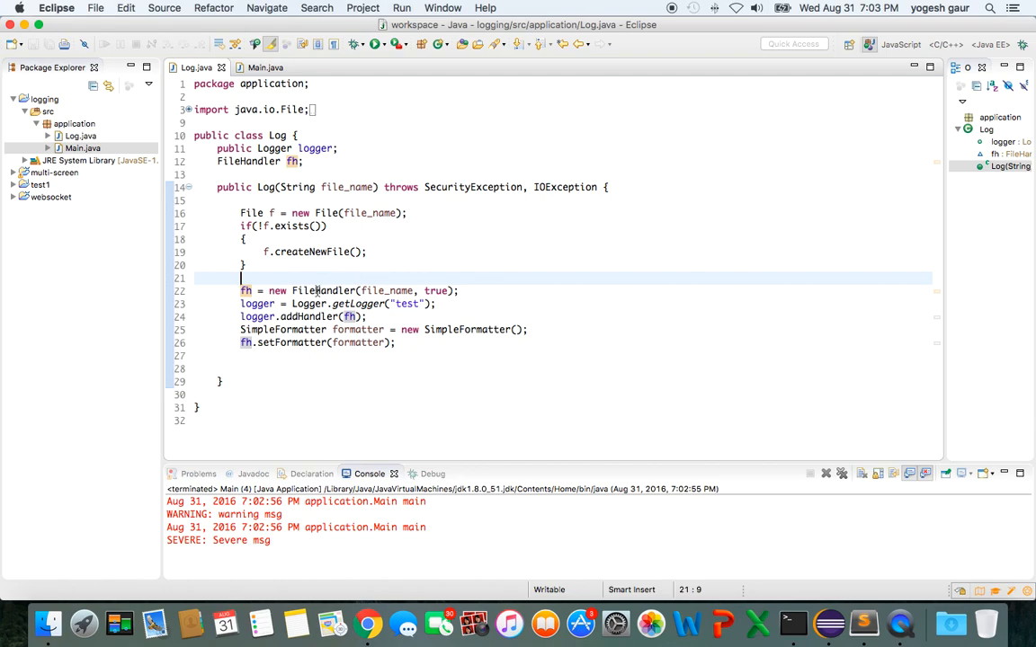
mouse_move(324, 292)
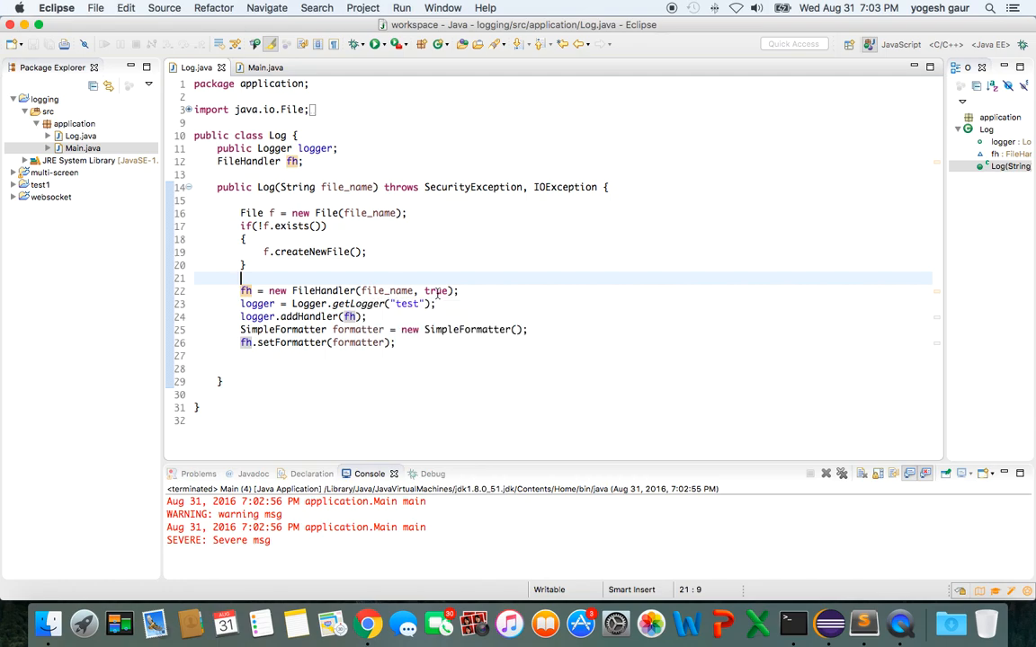
mouse_move(324, 291)
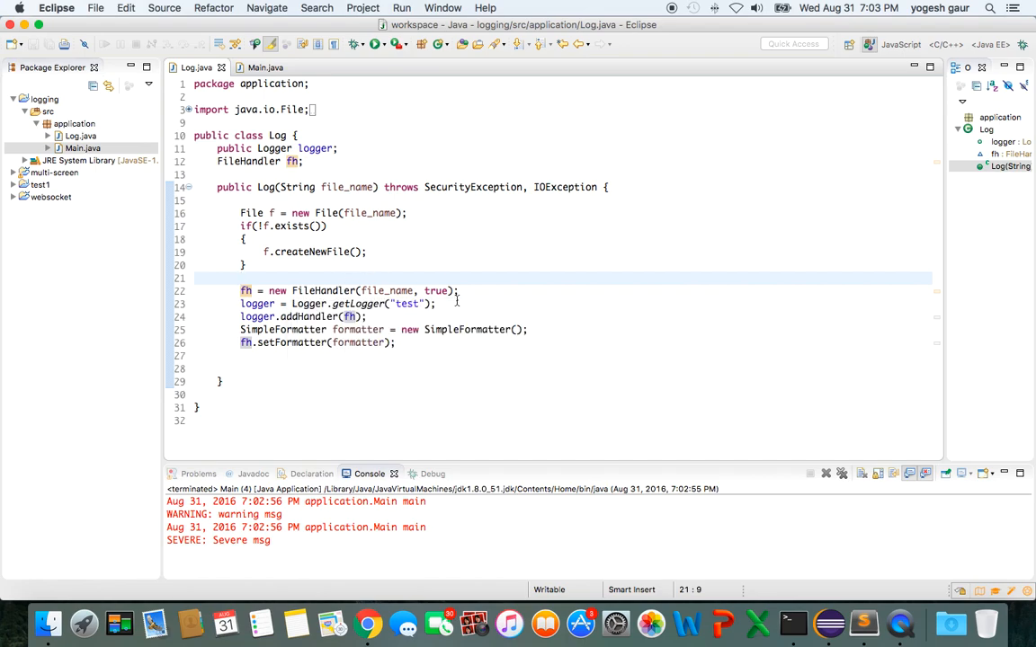
click(314, 302)
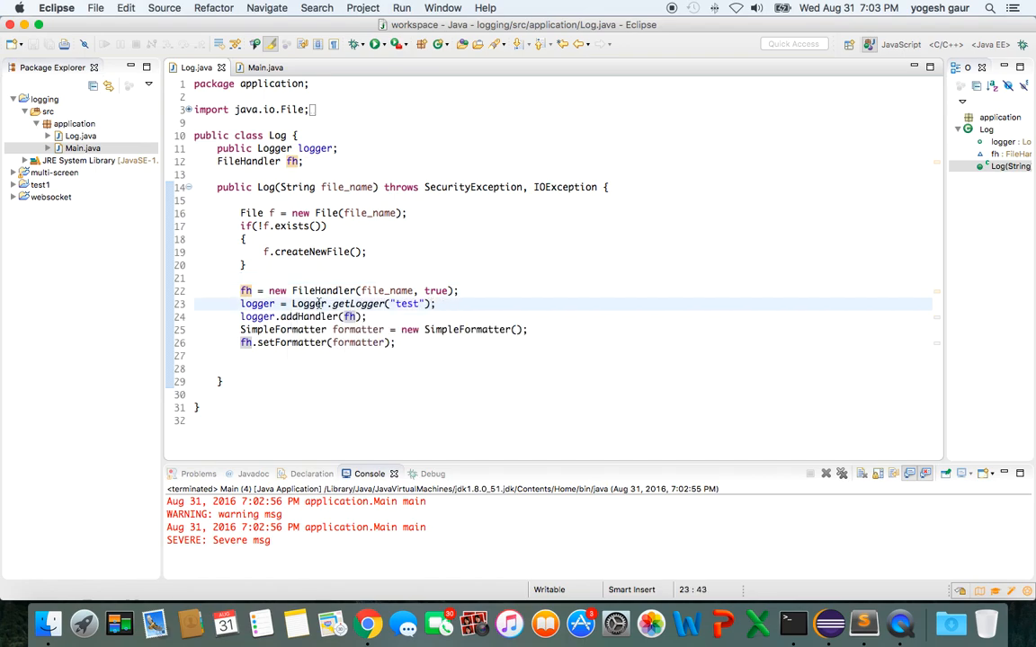
mouse_move(359, 302)
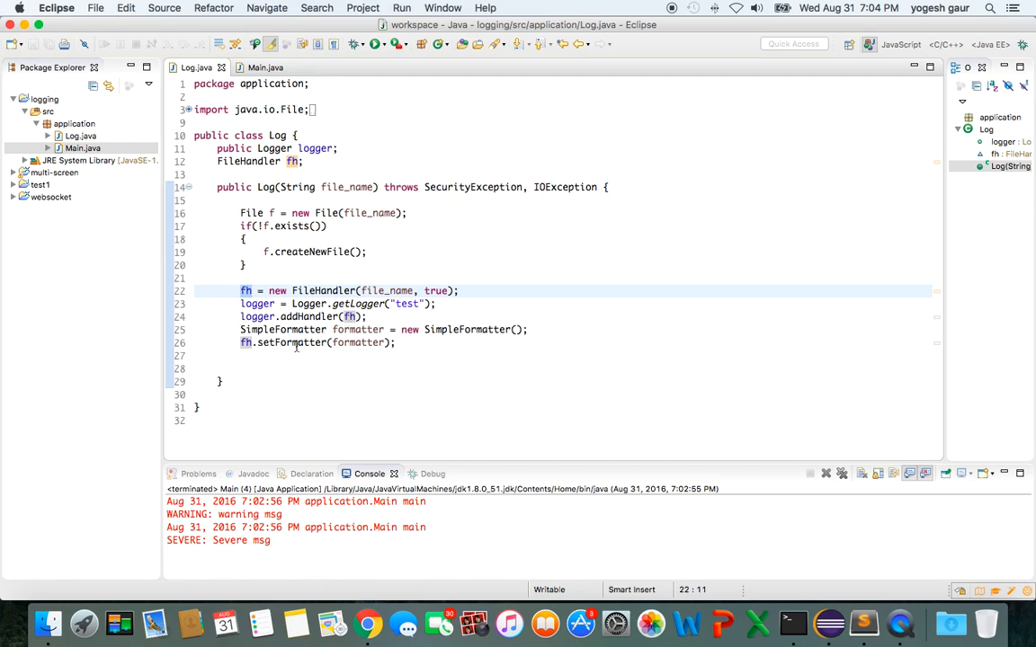
click(468, 330)
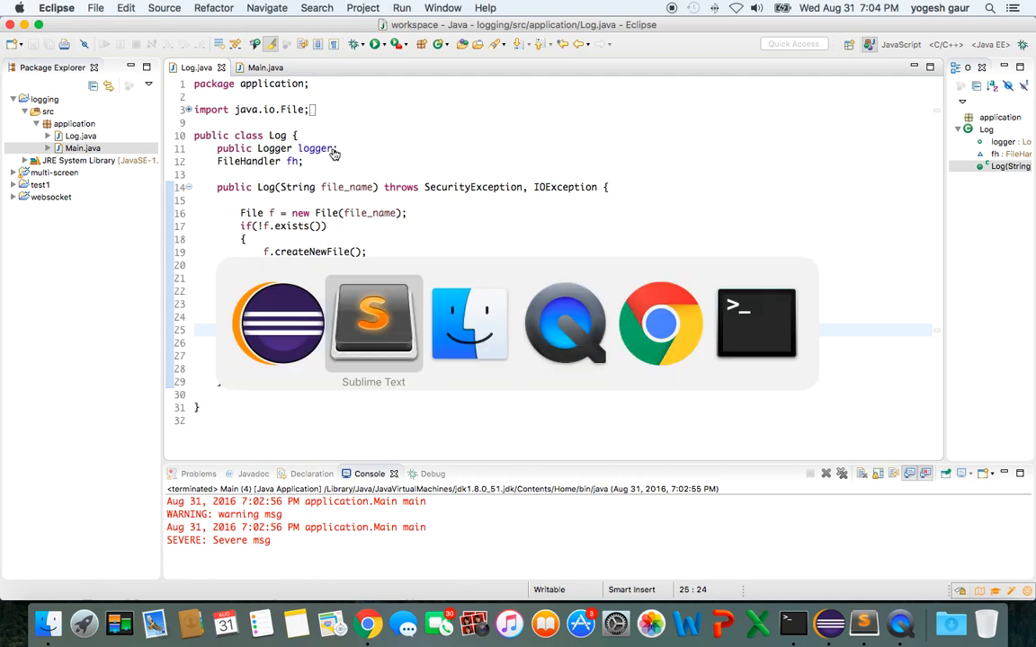
In Chrome, search the video site for 'java logg'
click(659, 323)
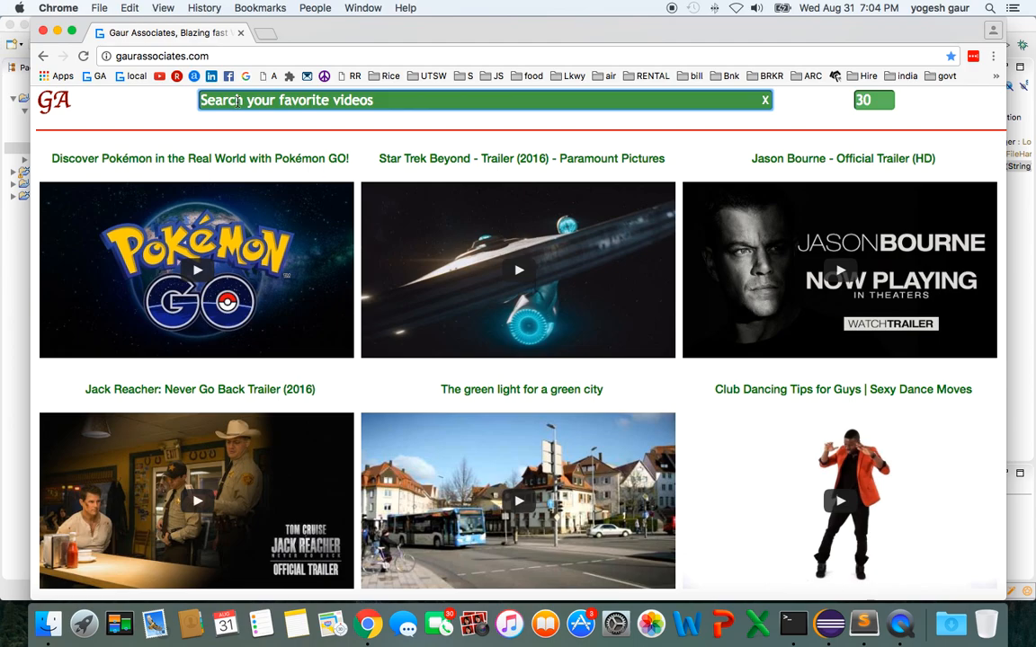
text(java)
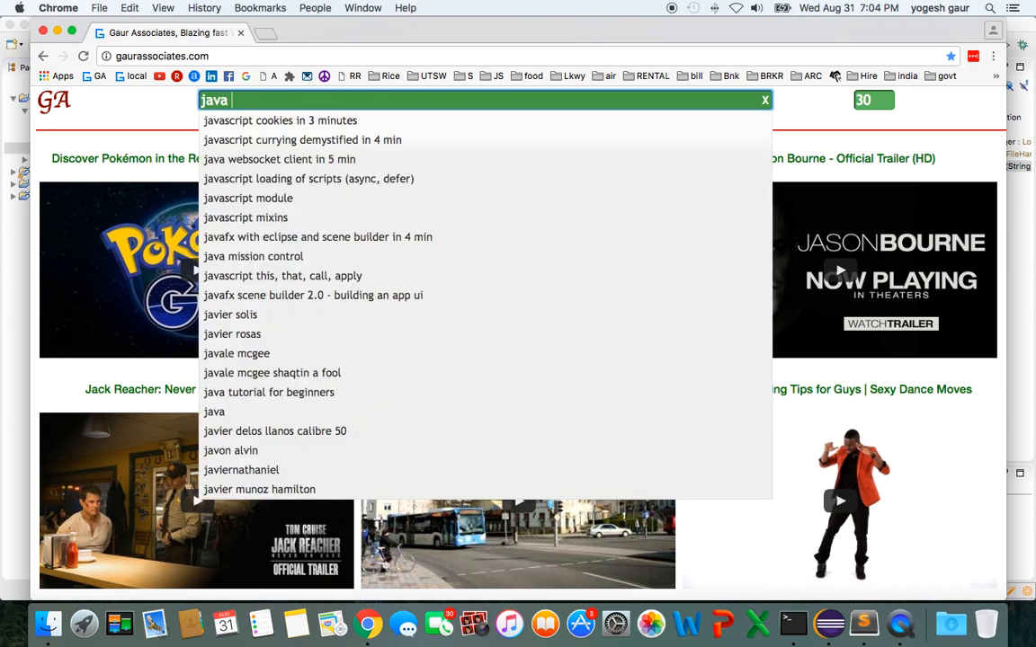
text(logg)
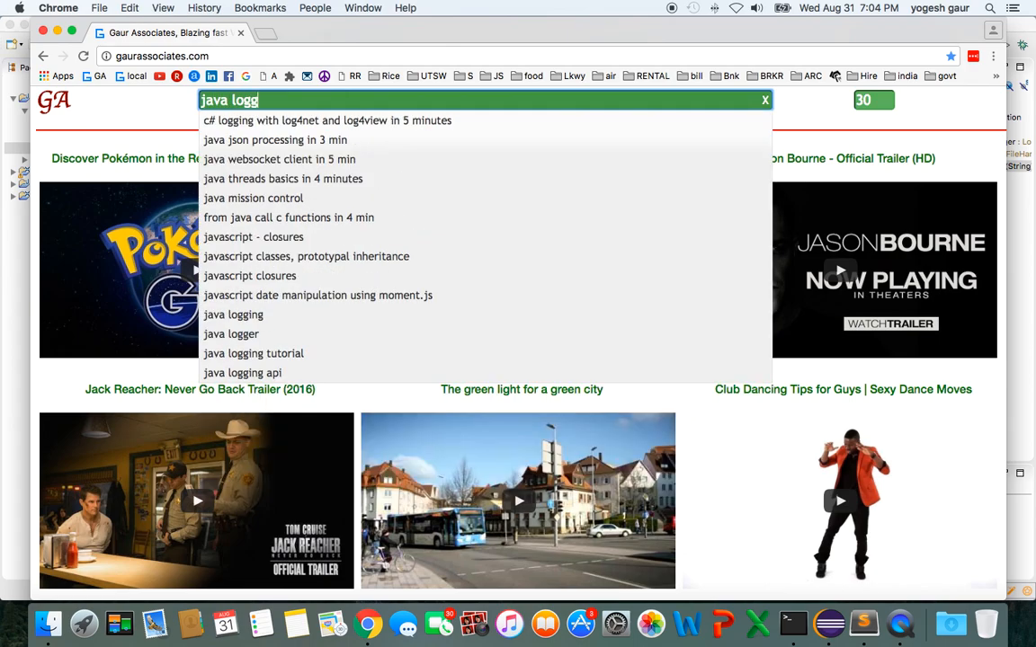